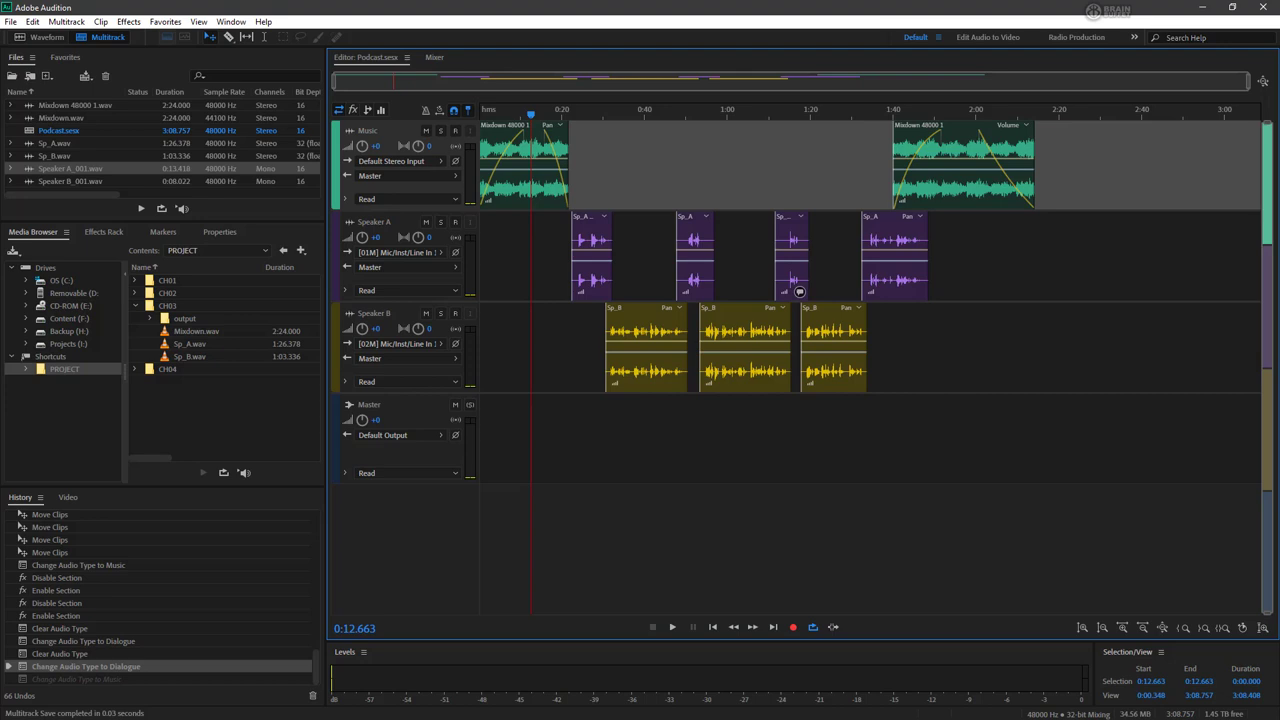
{"action": "mouse_move", "coordinate": [746, 44]}
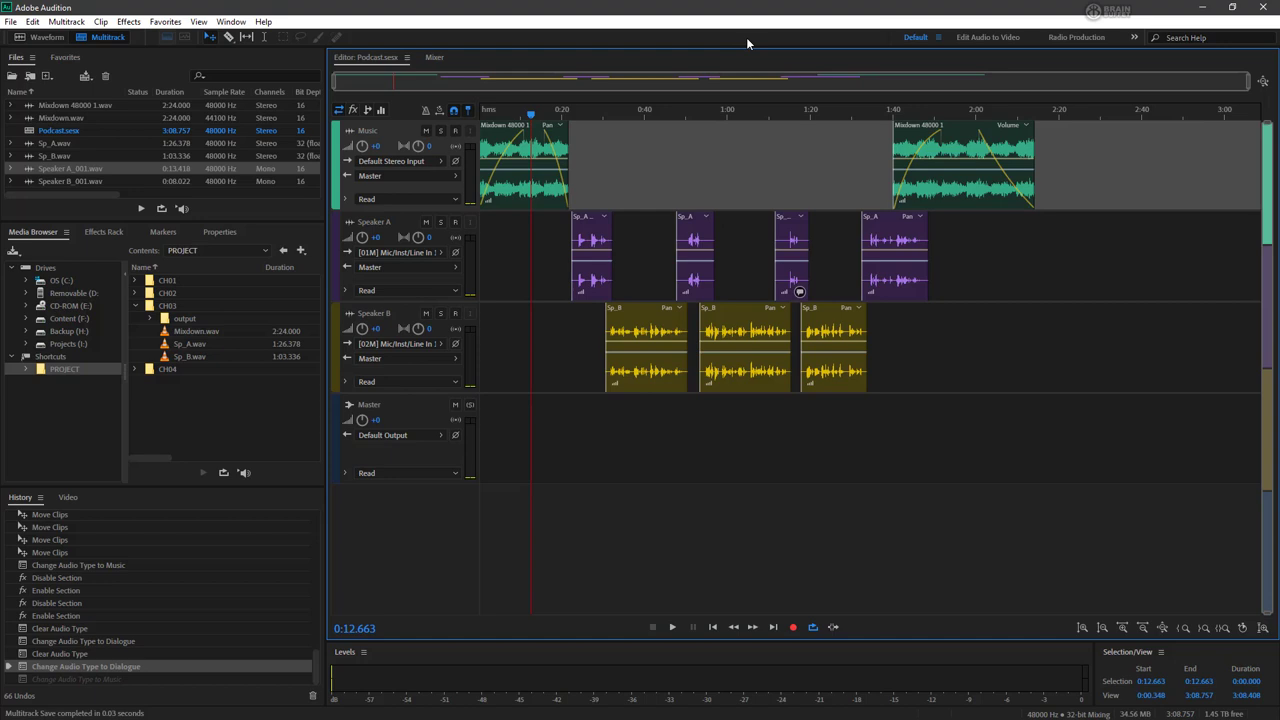
{"action": "mouse_move", "coordinate": [938, 42]}
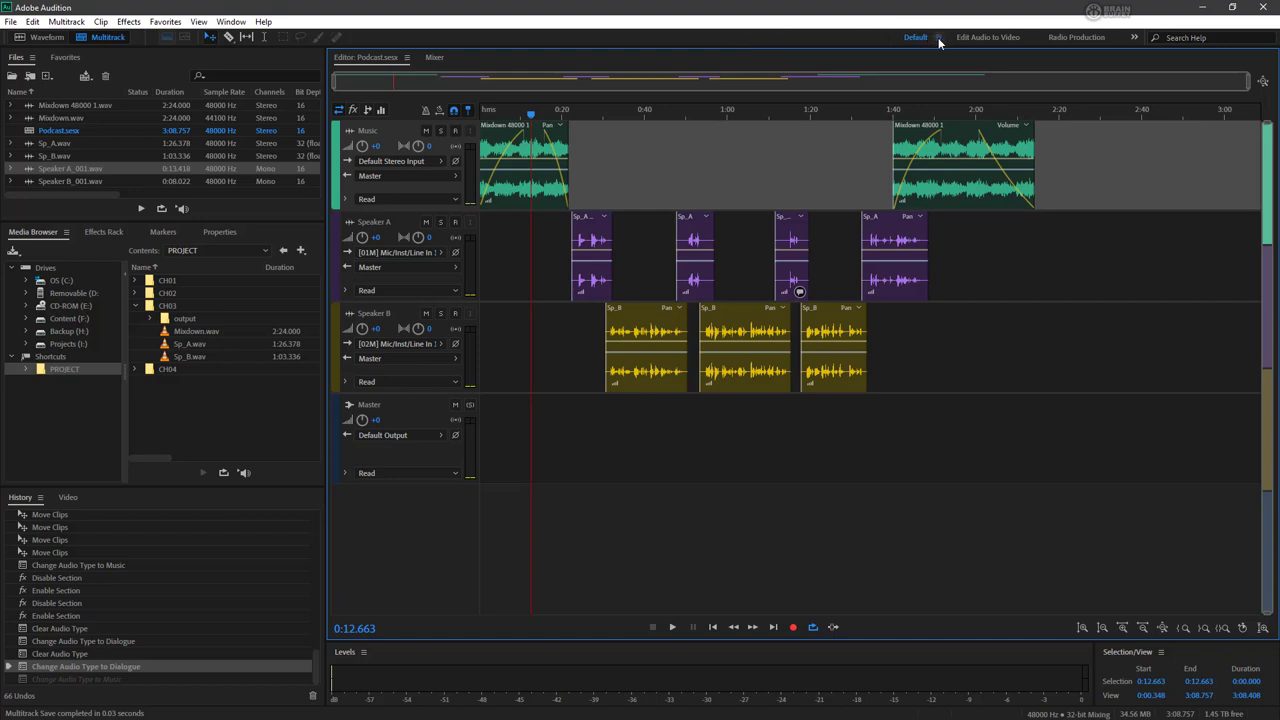
Reset the Default workspace to its saved layout from the workspace menu
{"action": "left_click", "coordinate": [916, 36]}
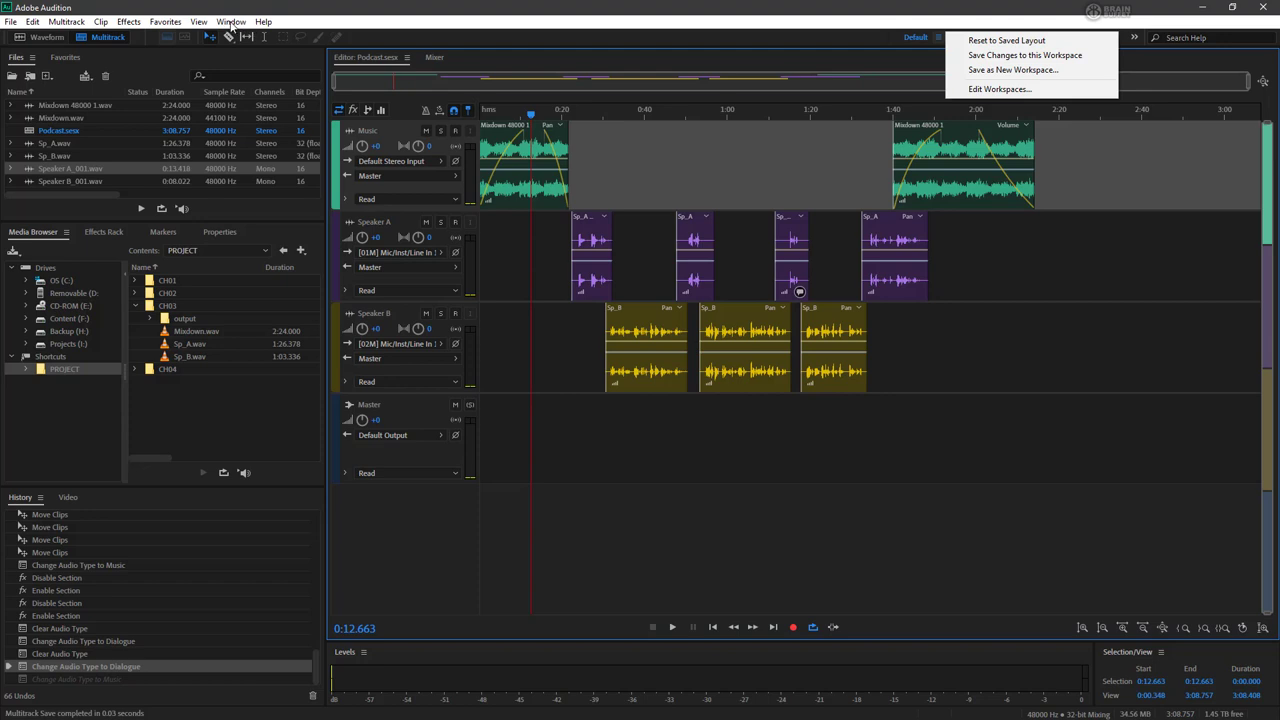
{"action": "left_click", "coordinate": [232, 20]}
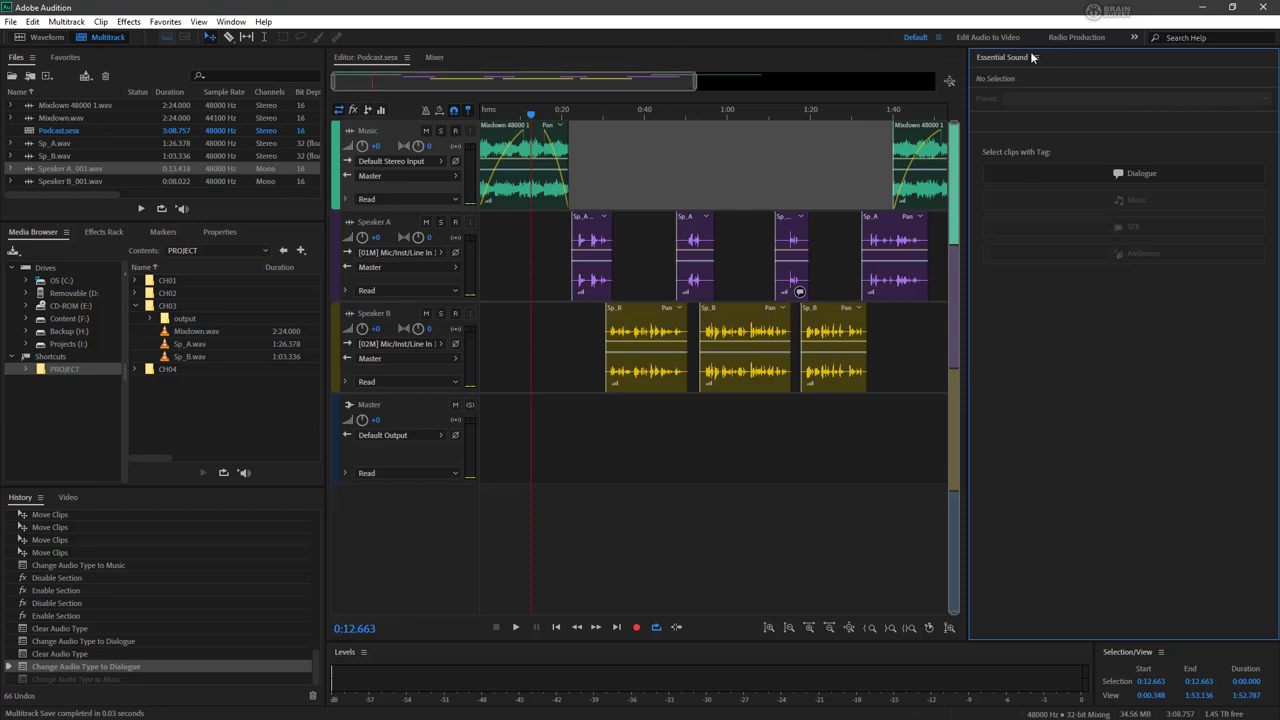
{"action": "mouse_move", "coordinate": [1030, 52]}
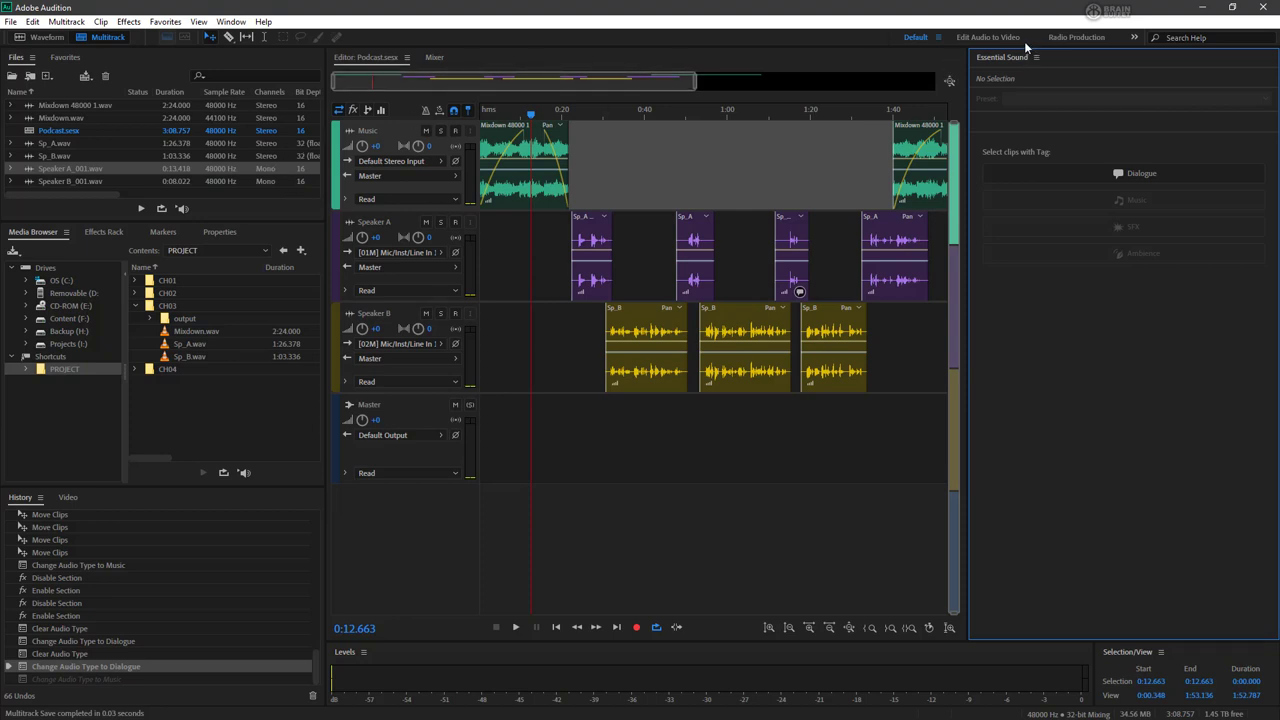
{"action": "mouse_move", "coordinate": [904, 72]}
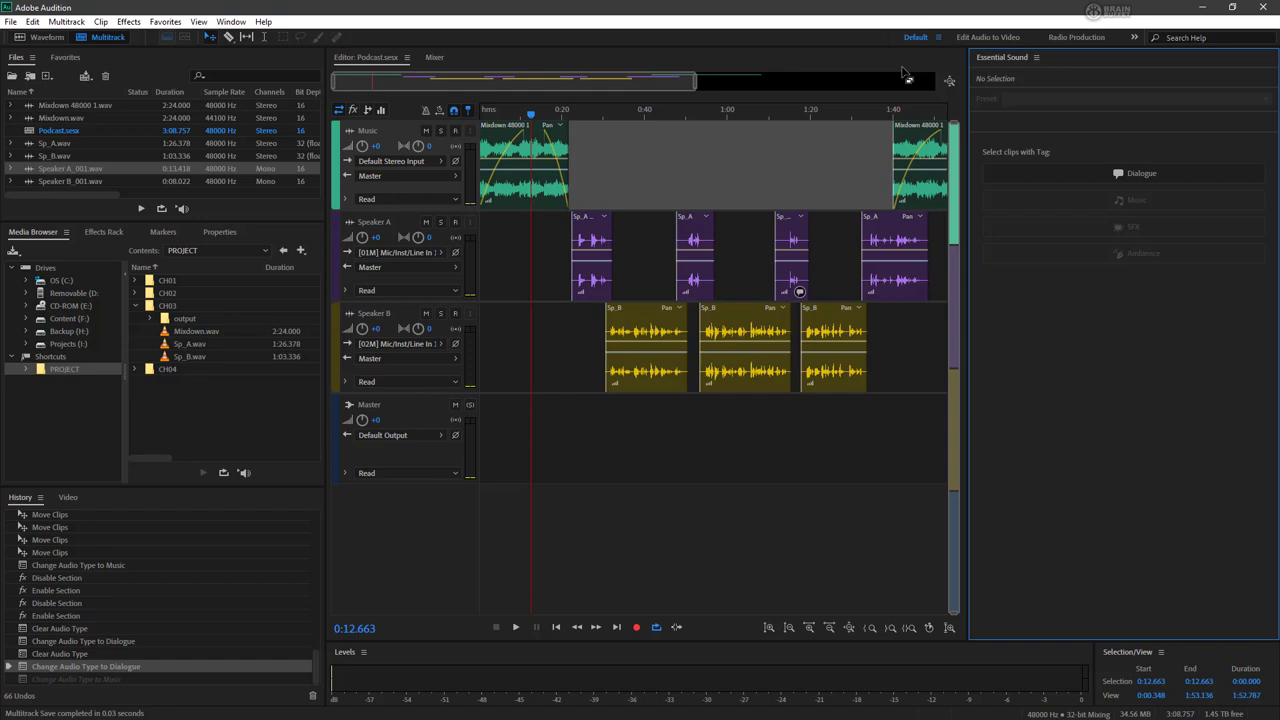
{"action": "mouse_move", "coordinate": [524, 150]}
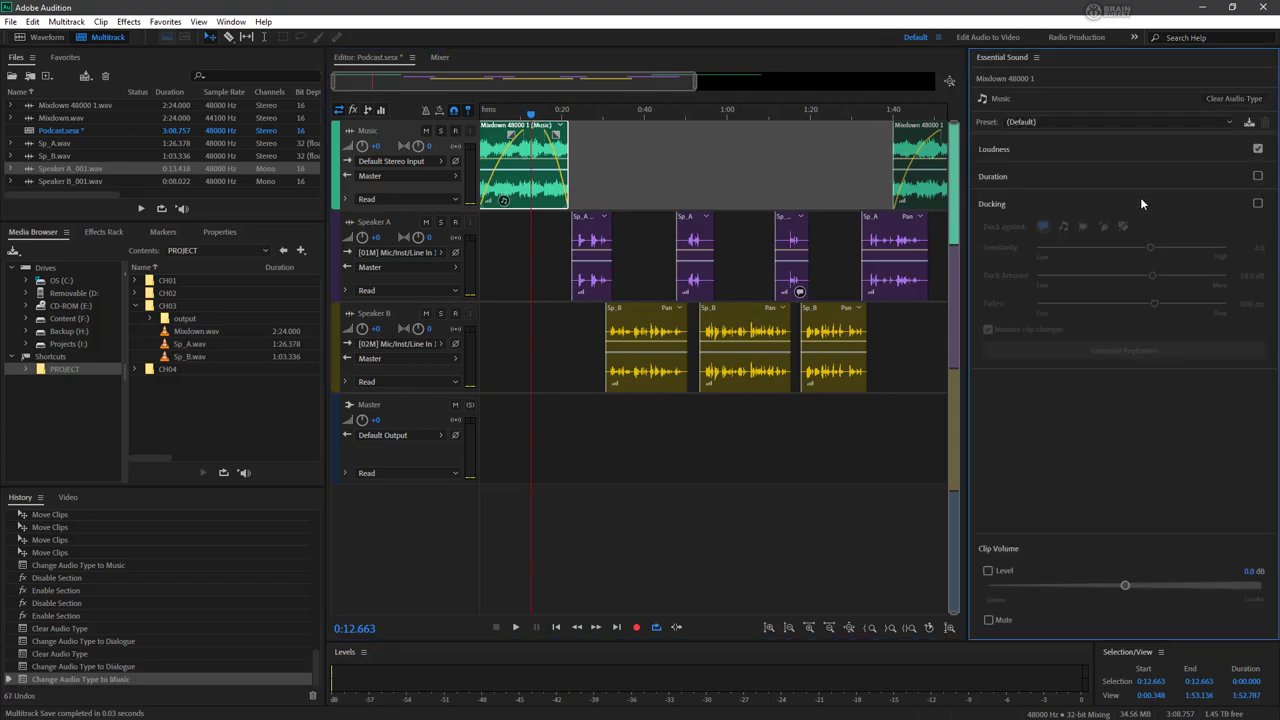
{"action": "mouse_move", "coordinate": [504, 202]}
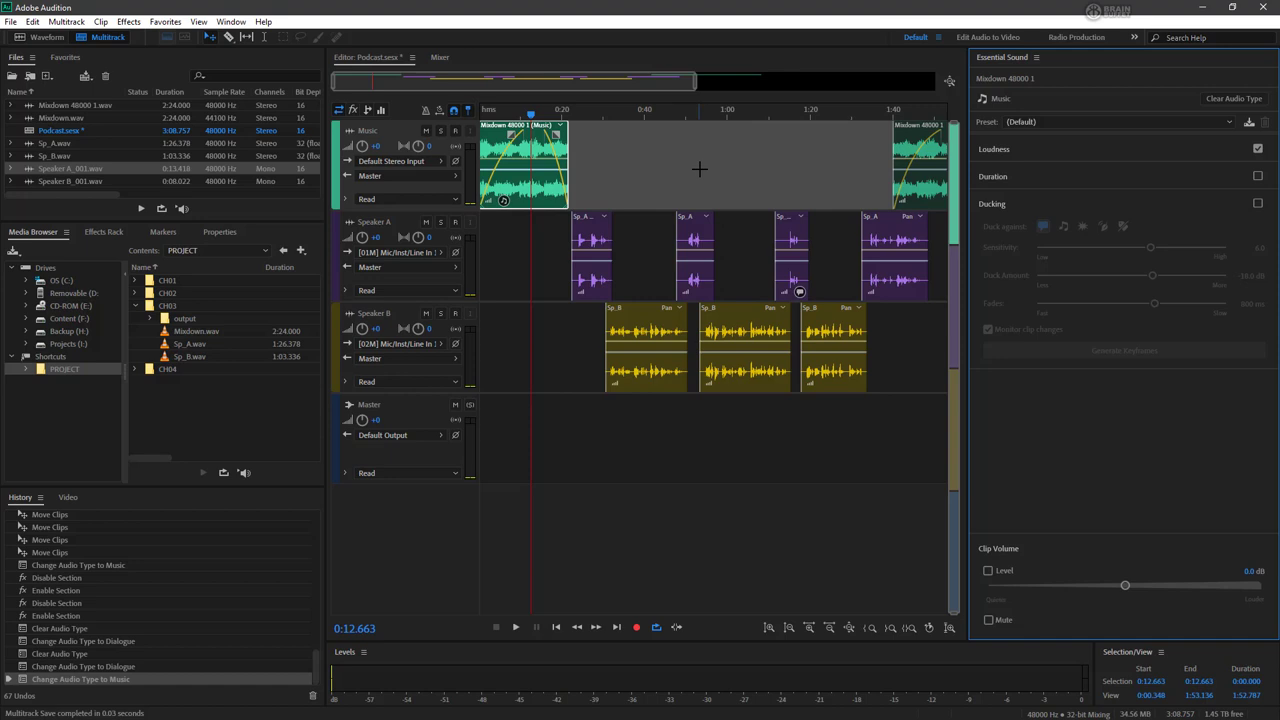
{"action": "mouse_move", "coordinate": [924, 196]}
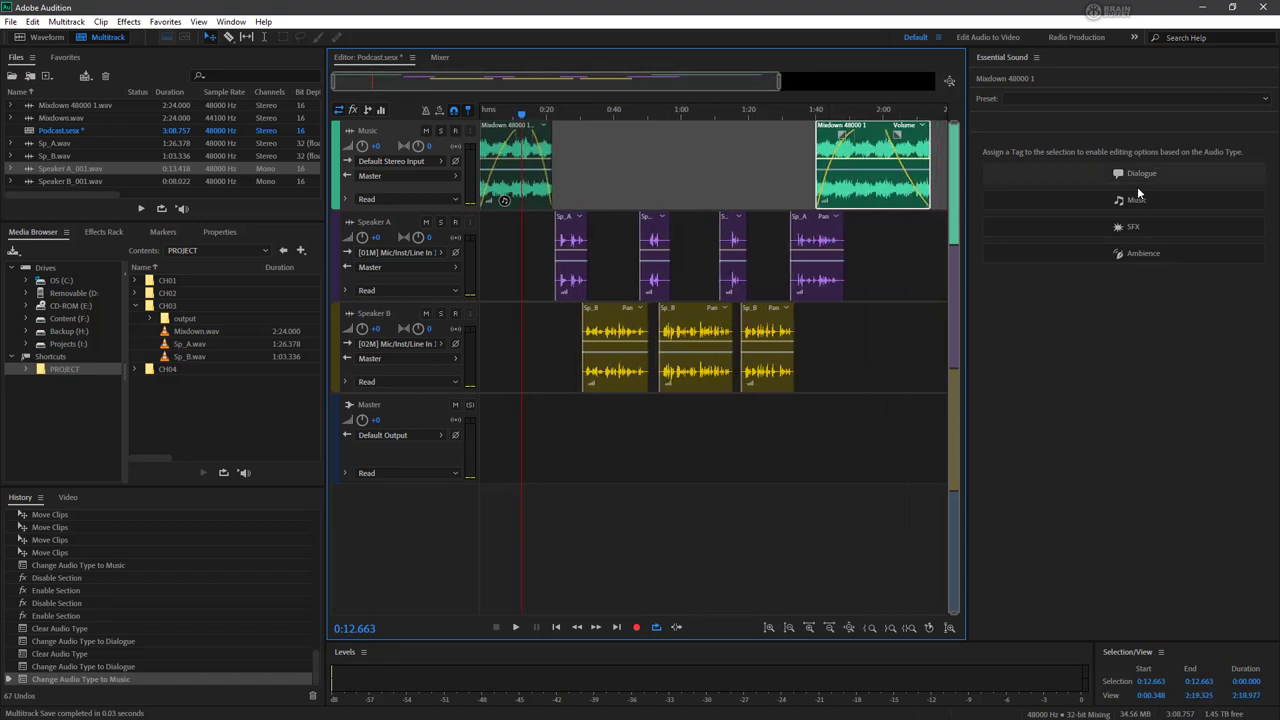
Tag the second Windows 4800 1 music clip as Music in Essential Sound
{"action": "left_click", "coordinate": [1136, 200]}
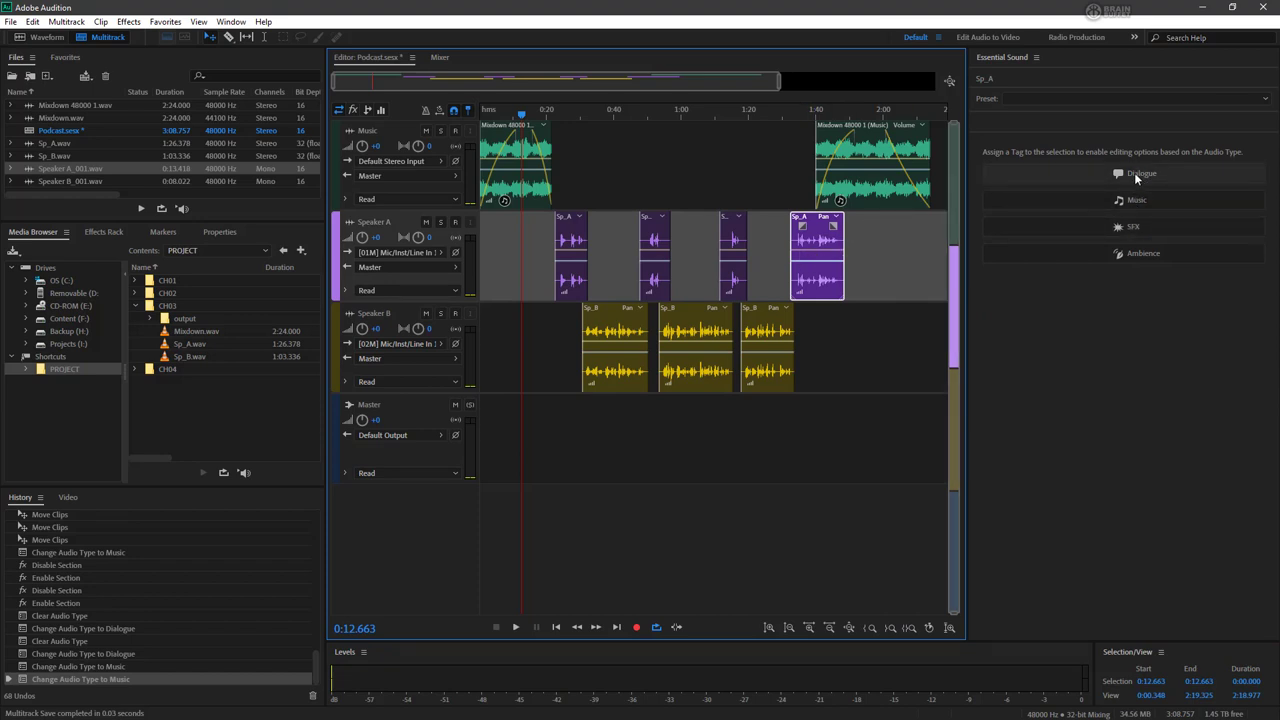
Tag the selected Speaker A and Speaker B clips as Dialogue in Essential Sound
{"action": "left_click", "coordinate": [1140, 172]}
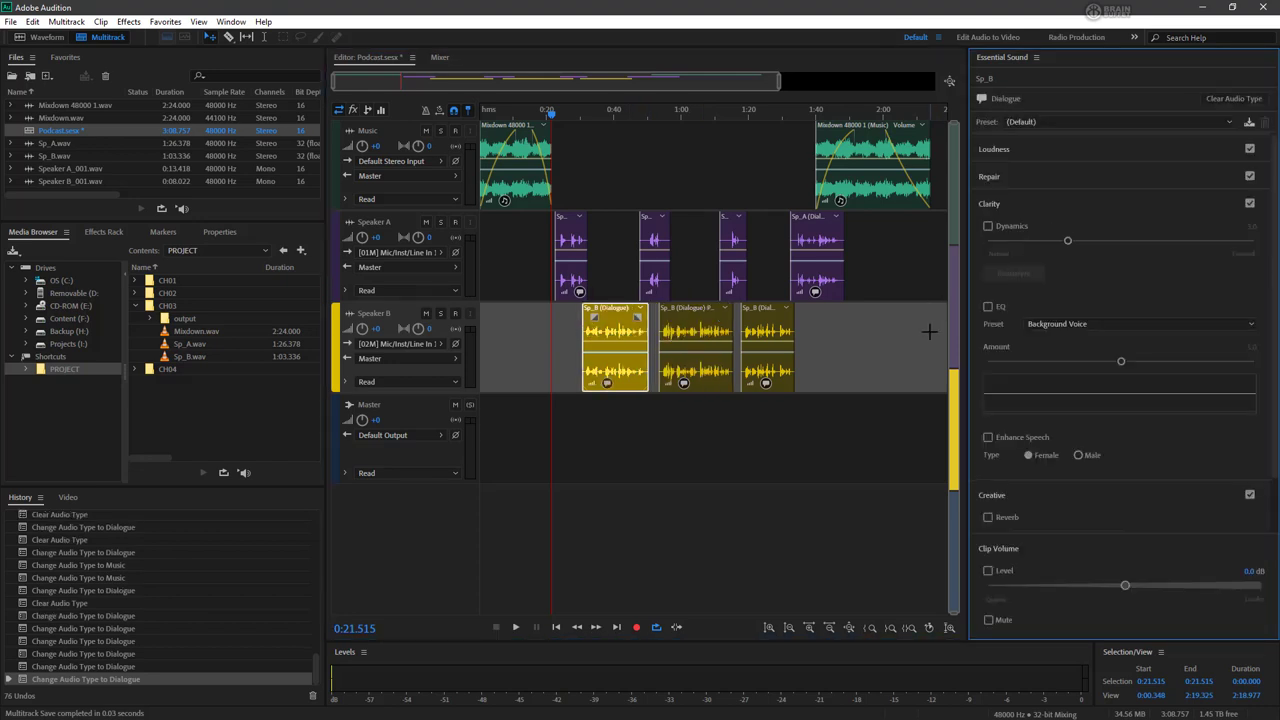
{"action": "mouse_move", "coordinate": [730, 252]}
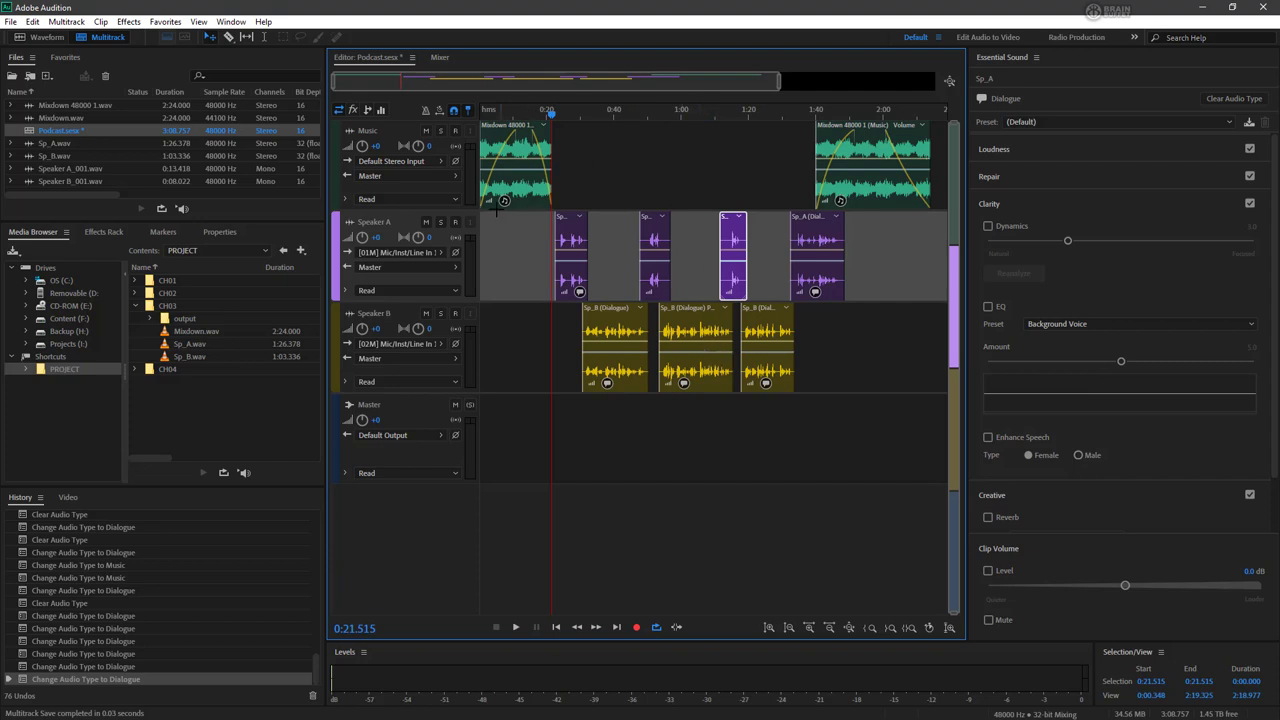
{"action": "mouse_move", "coordinate": [778, 364]}
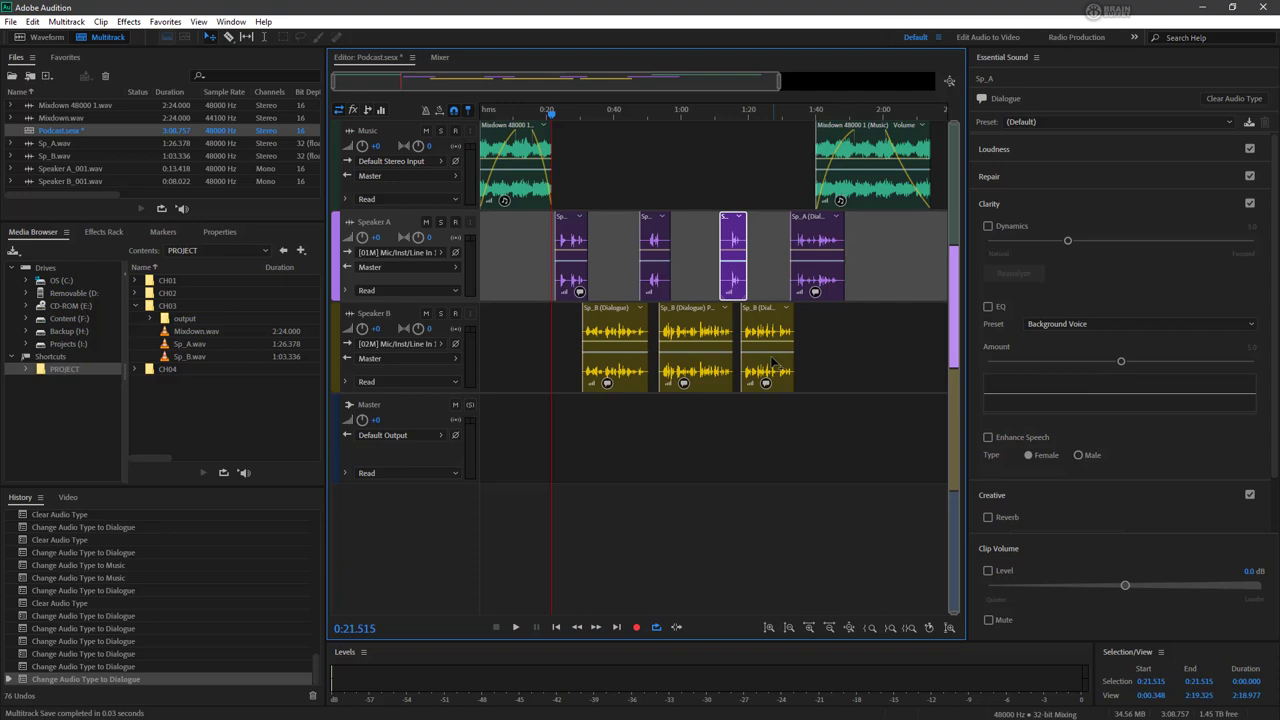
{"action": "mouse_move", "coordinate": [704, 456]}
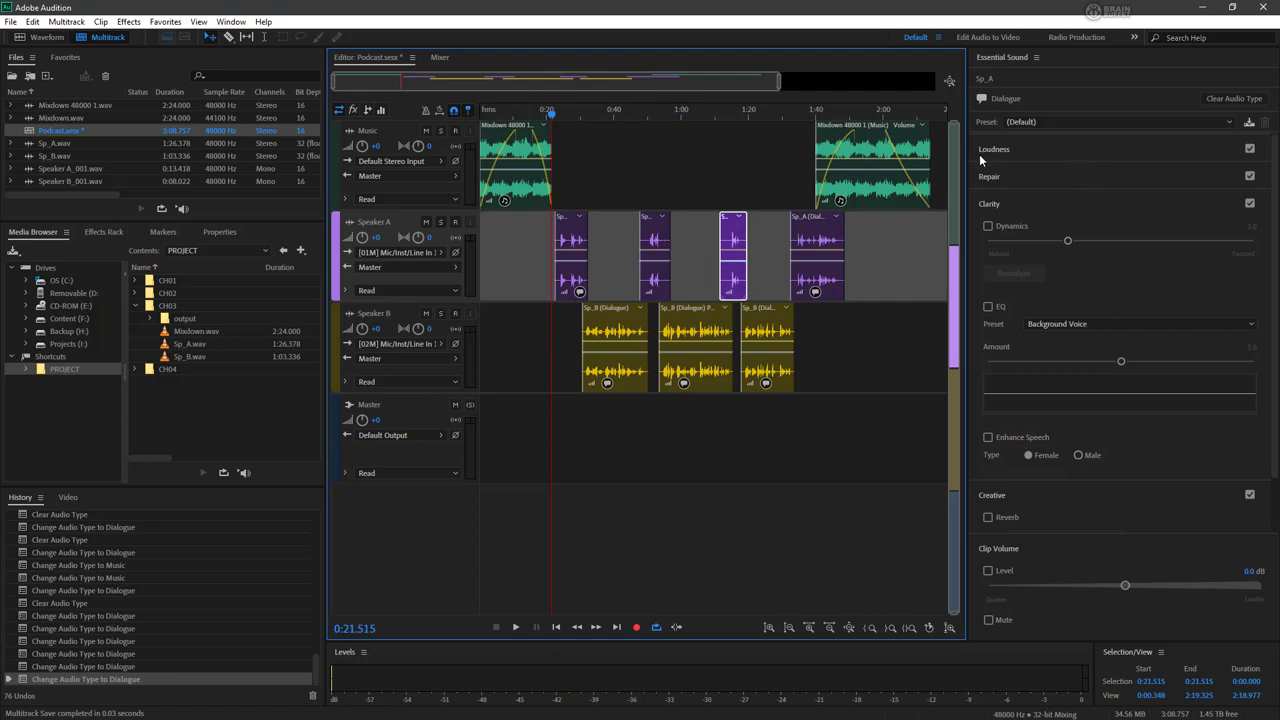
{"action": "left_click", "coordinate": [1250, 148]}
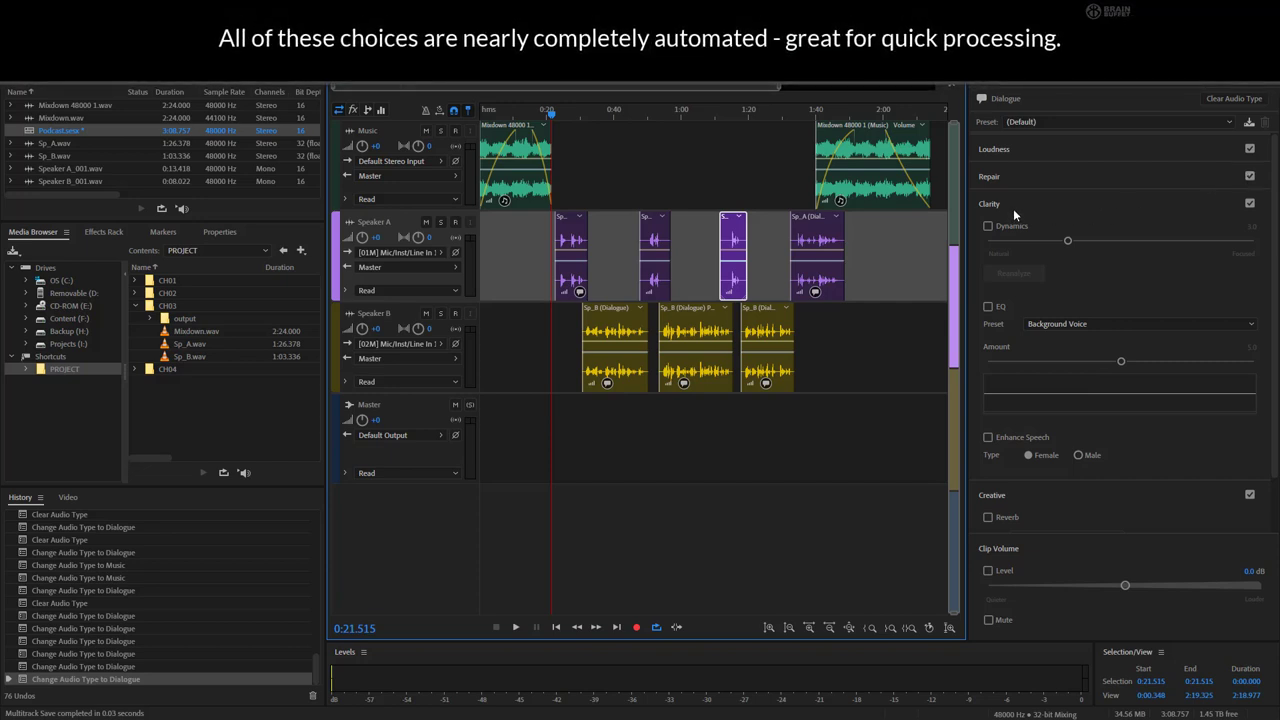
{"action": "mouse_move", "coordinate": [1276, 420]}
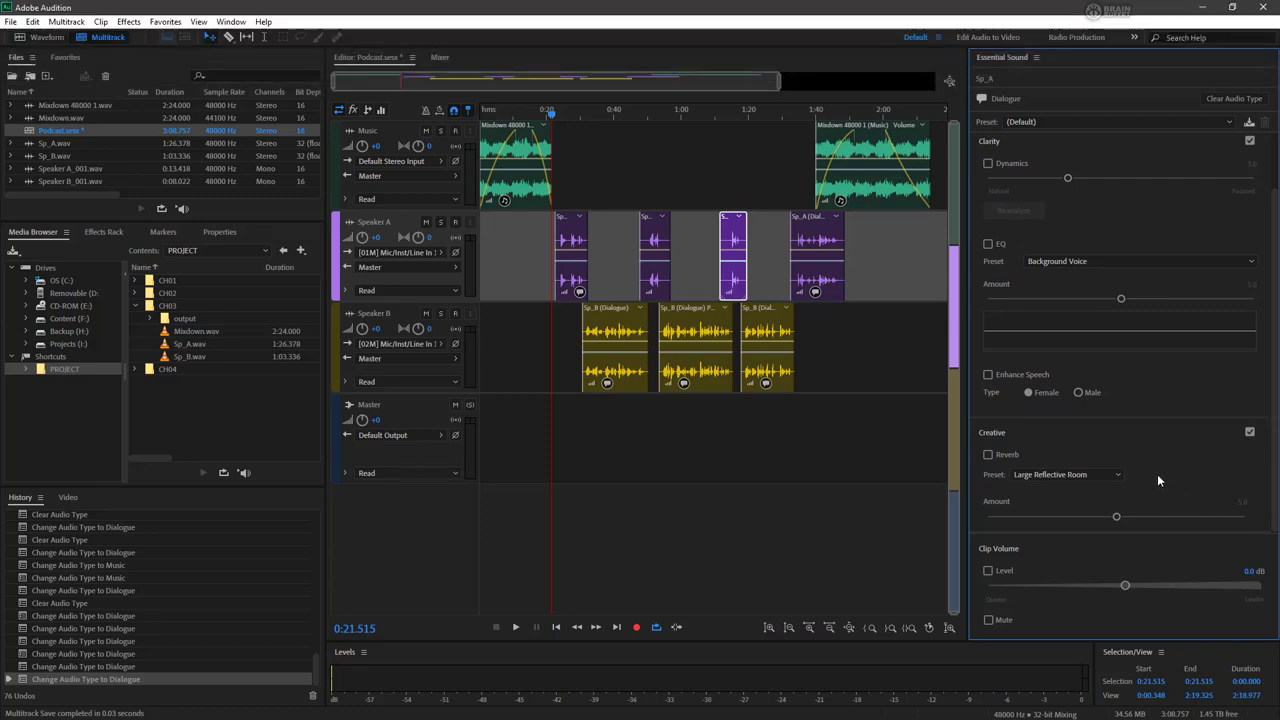
{"action": "mouse_move", "coordinate": [1270, 298]}
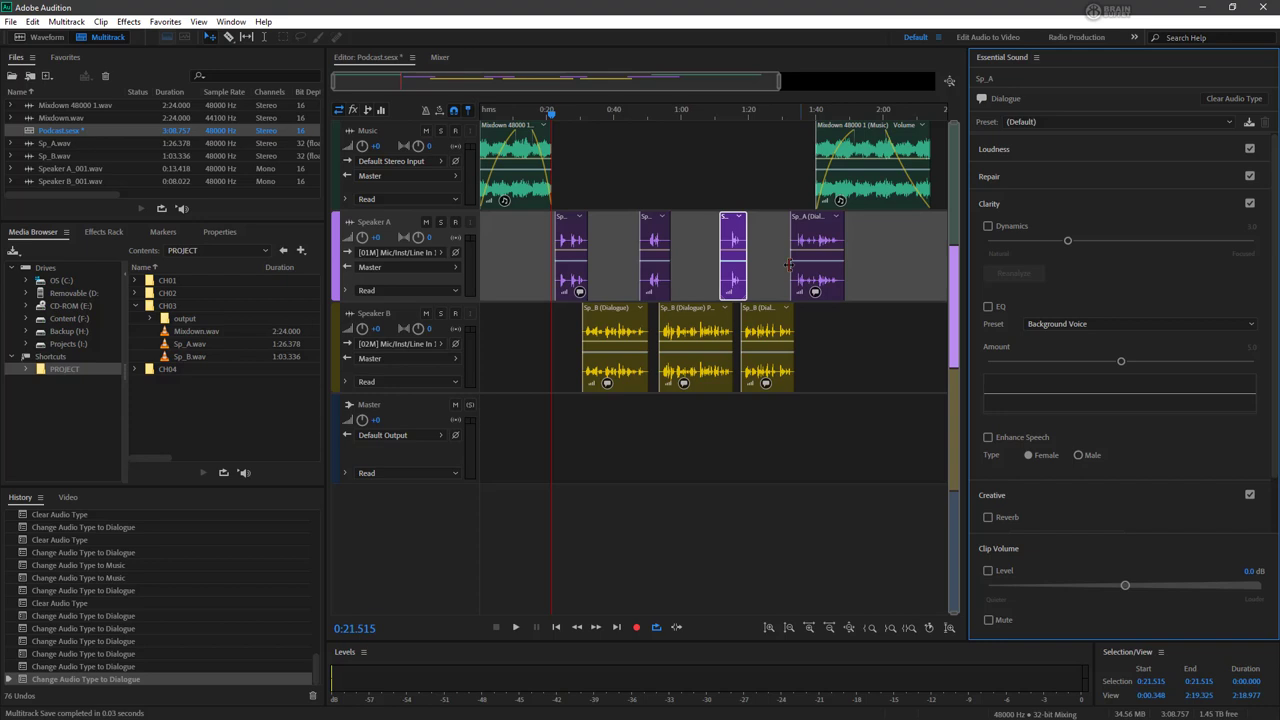
{"action": "mouse_move", "coordinate": [810, 244]}
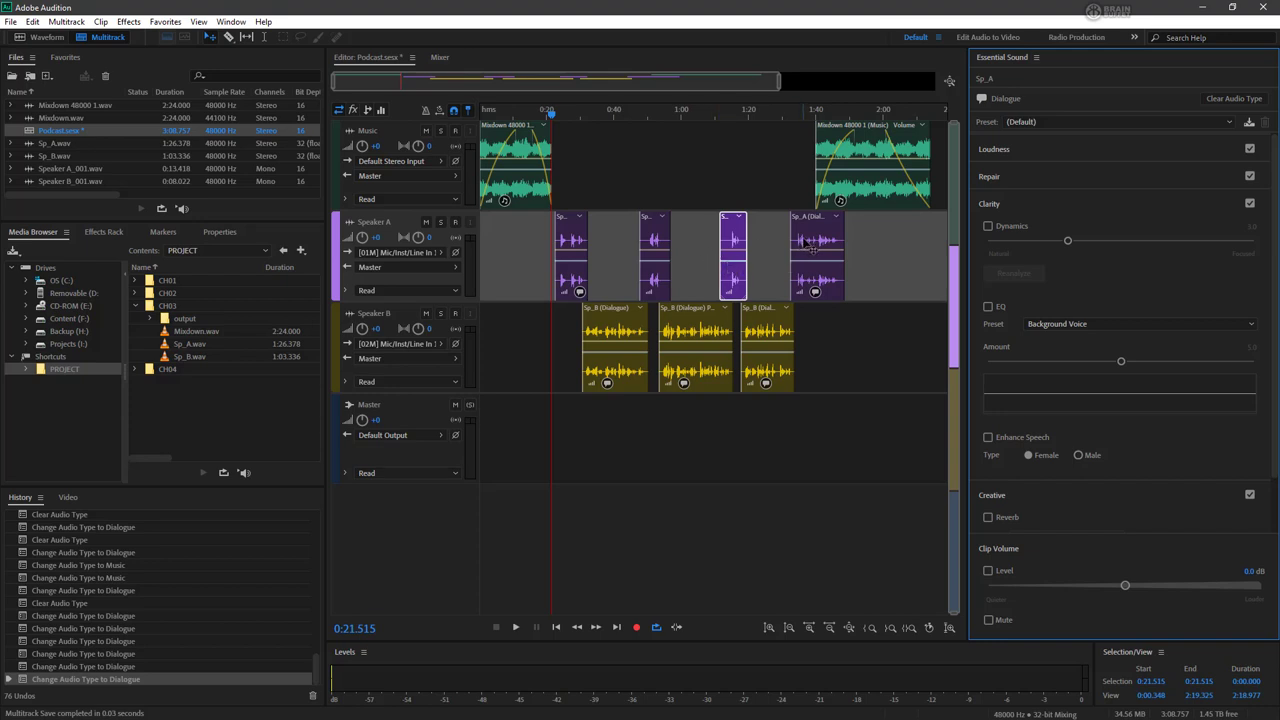
{"action": "mouse_move", "coordinate": [868, 210]}
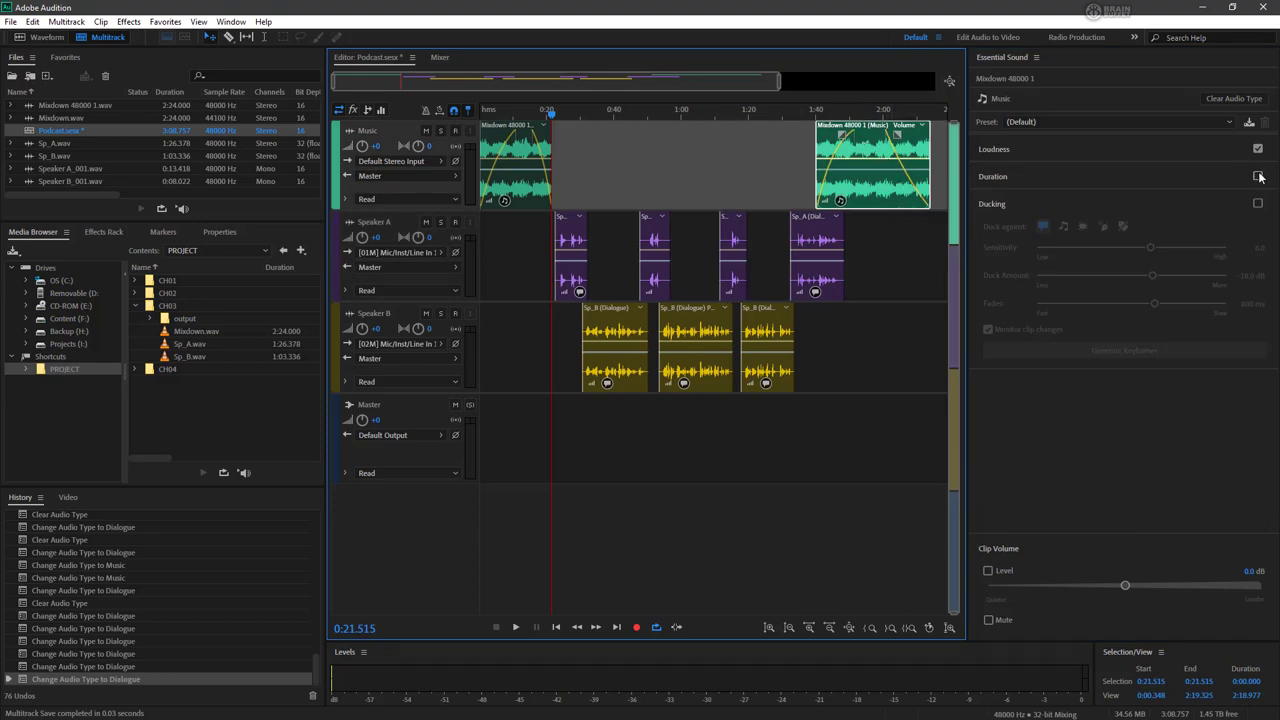
Switch on Duration stretching and auto-Ducking for the Windows 4800 1 music clip
{"action": "left_click", "coordinate": [1258, 176]}
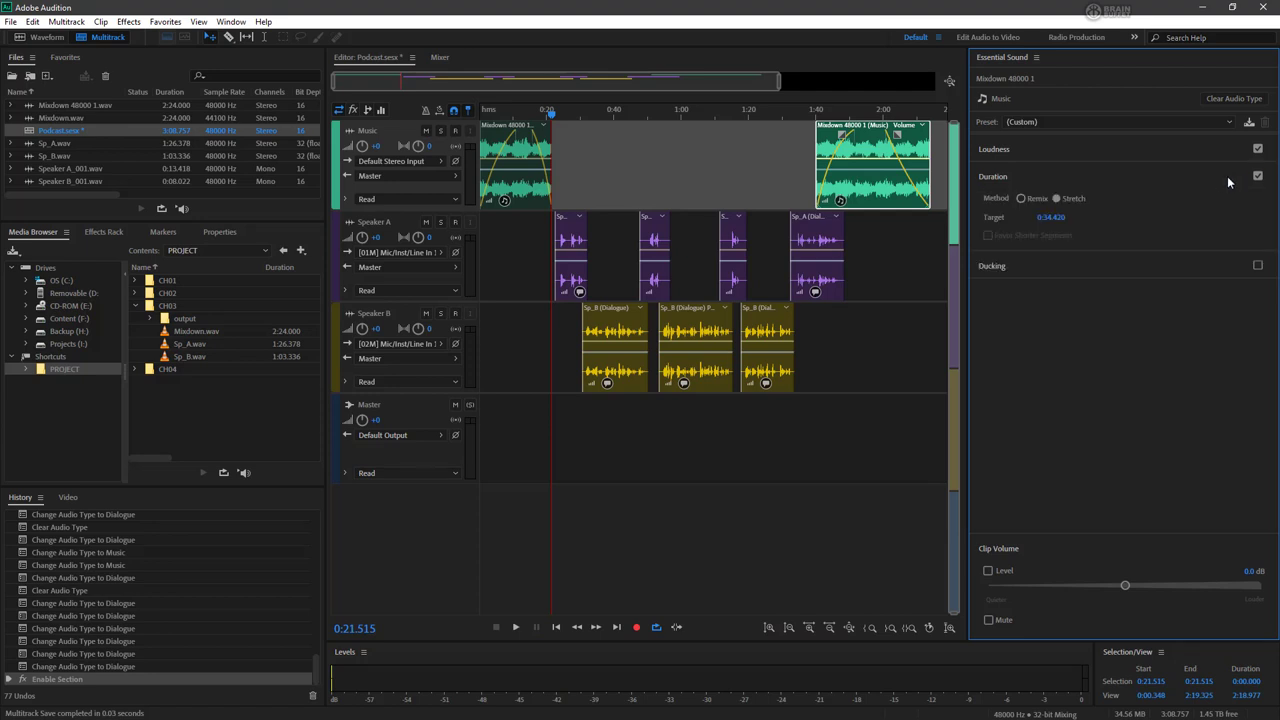
{"action": "left_click", "coordinate": [1056, 198]}
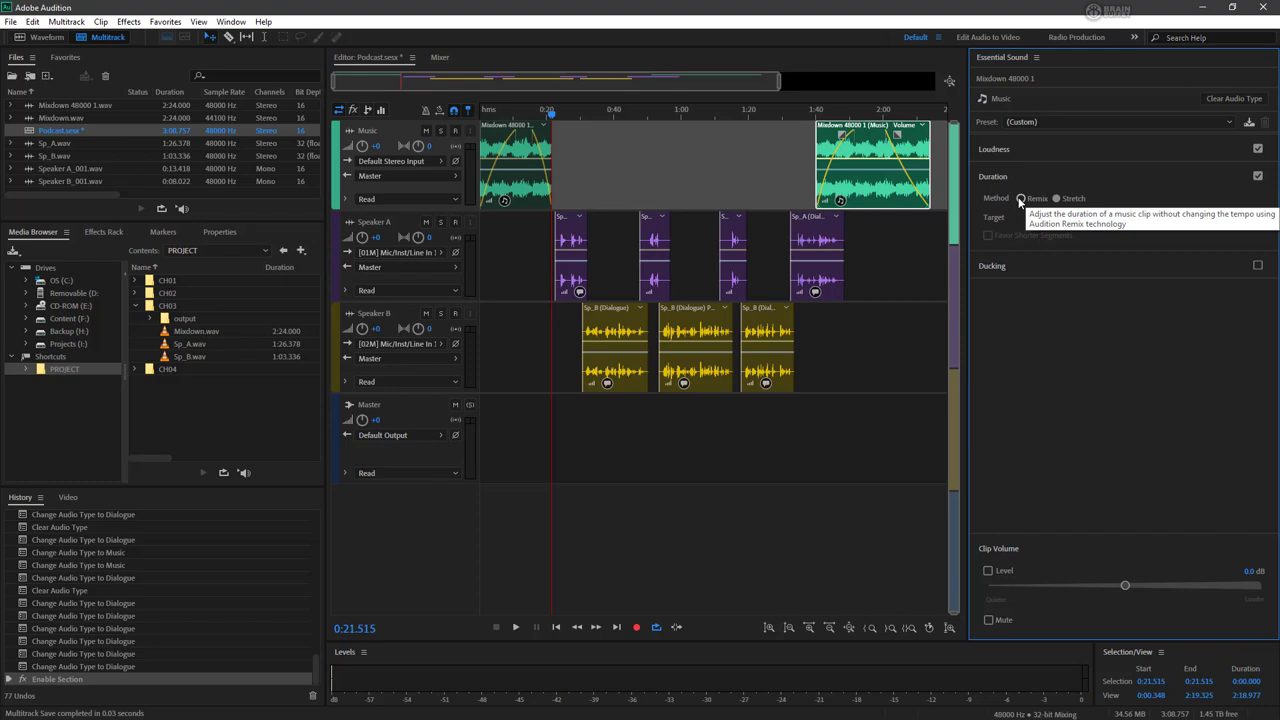
{"action": "left_click", "coordinate": [1022, 198]}
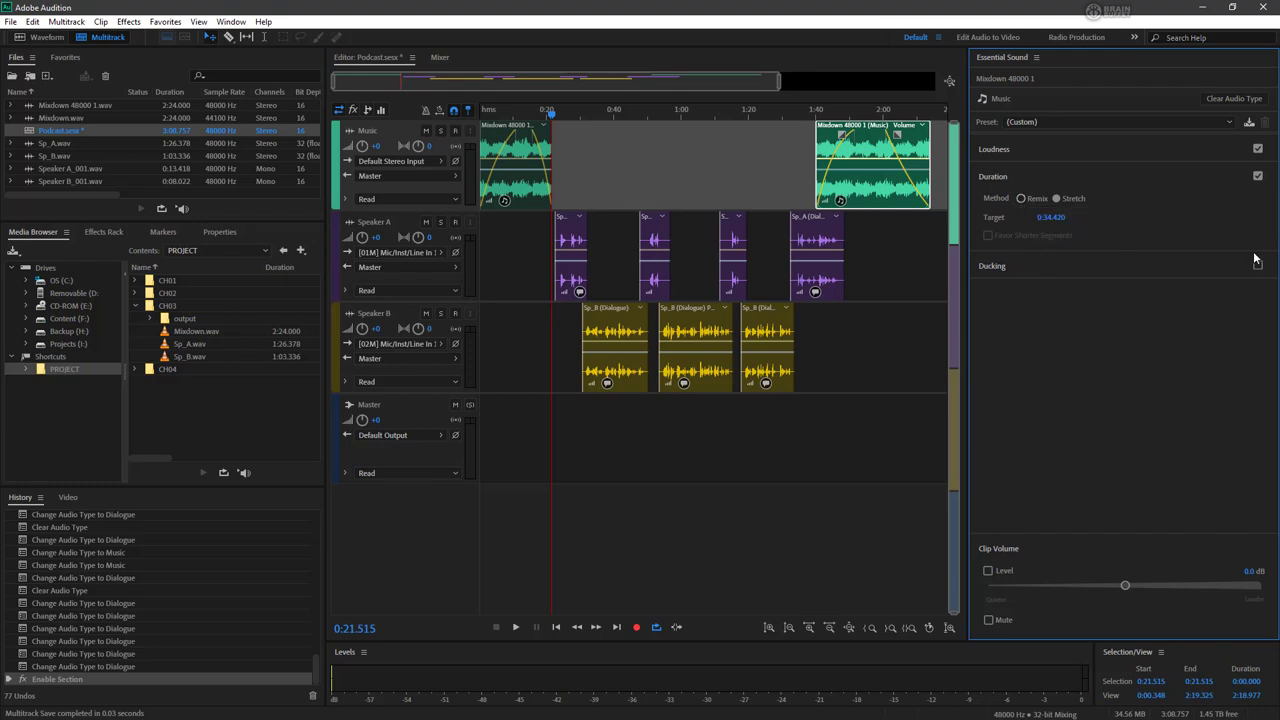
{"action": "left_click", "coordinate": [1258, 204]}
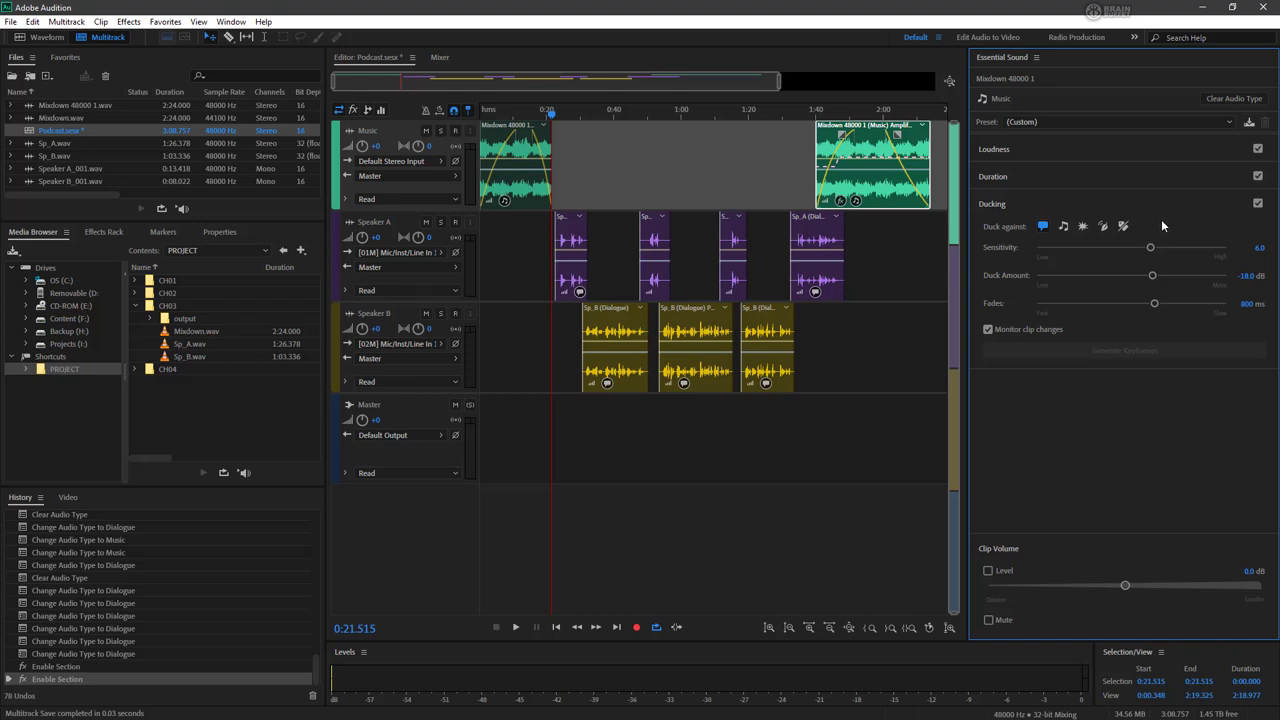
{"action": "mouse_move", "coordinate": [1248, 210]}
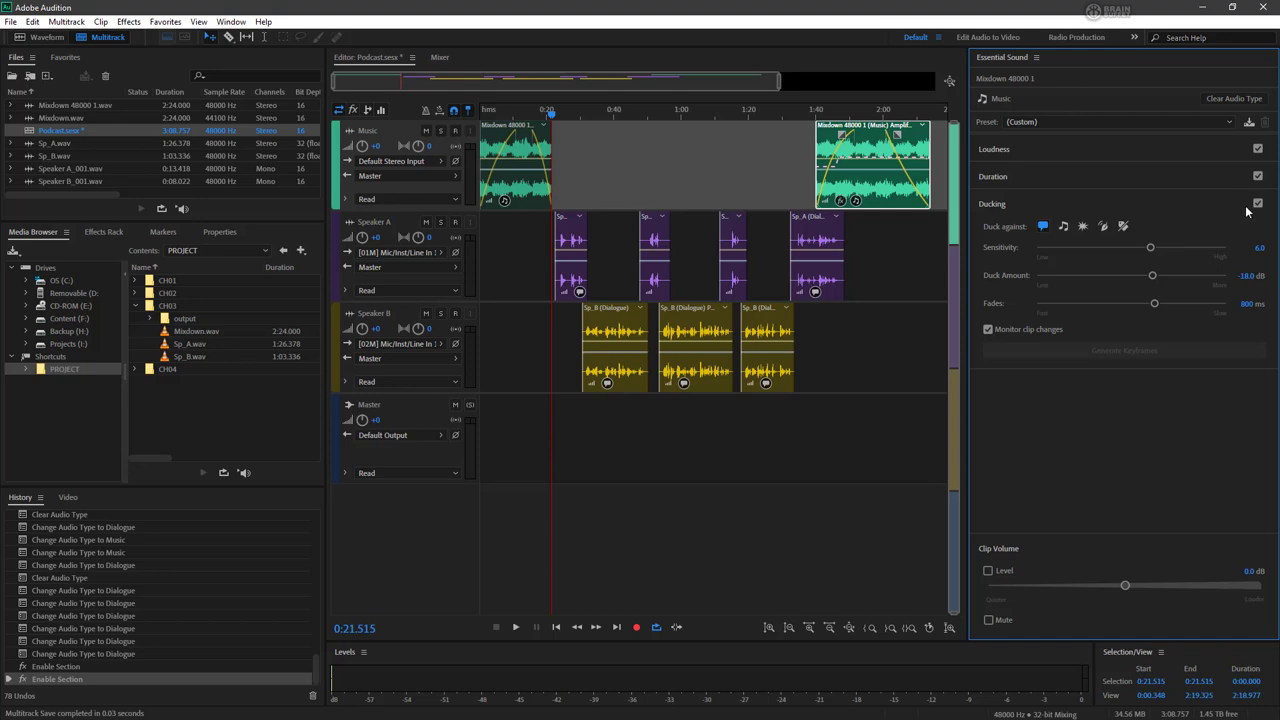
{"action": "mouse_move", "coordinate": [1020, 236]}
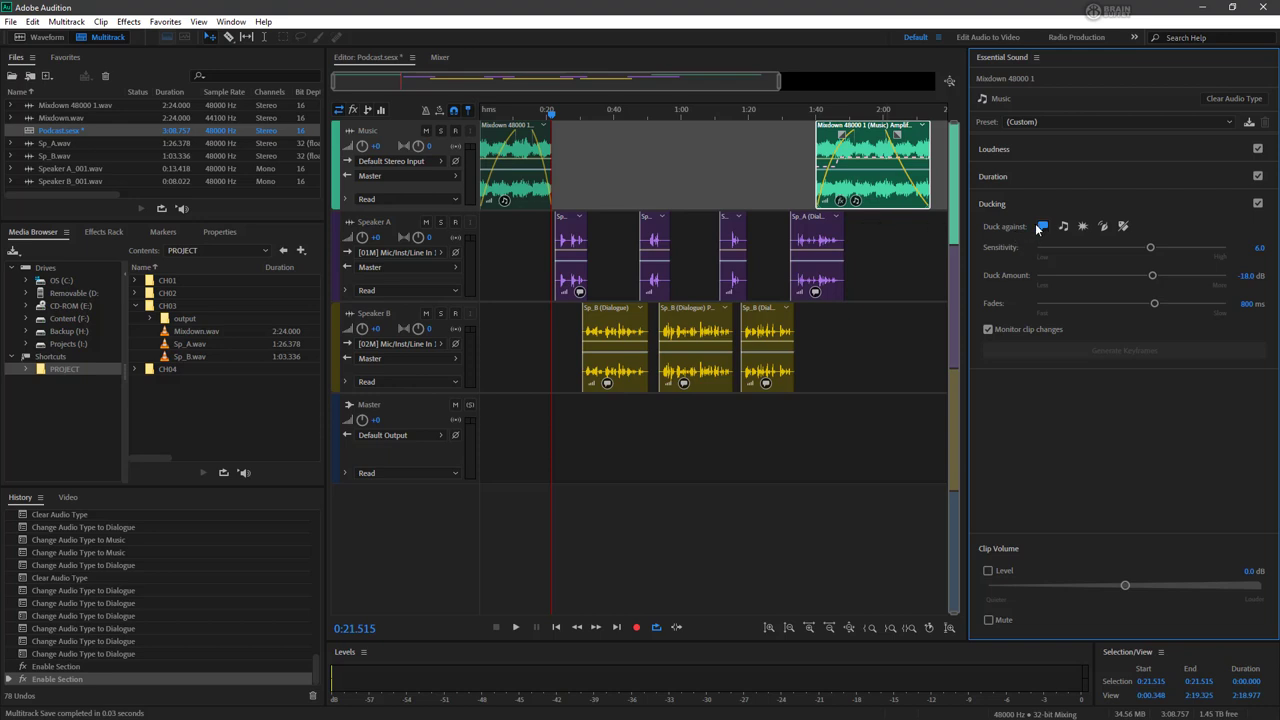
{"action": "mouse_move", "coordinate": [1042, 224]}
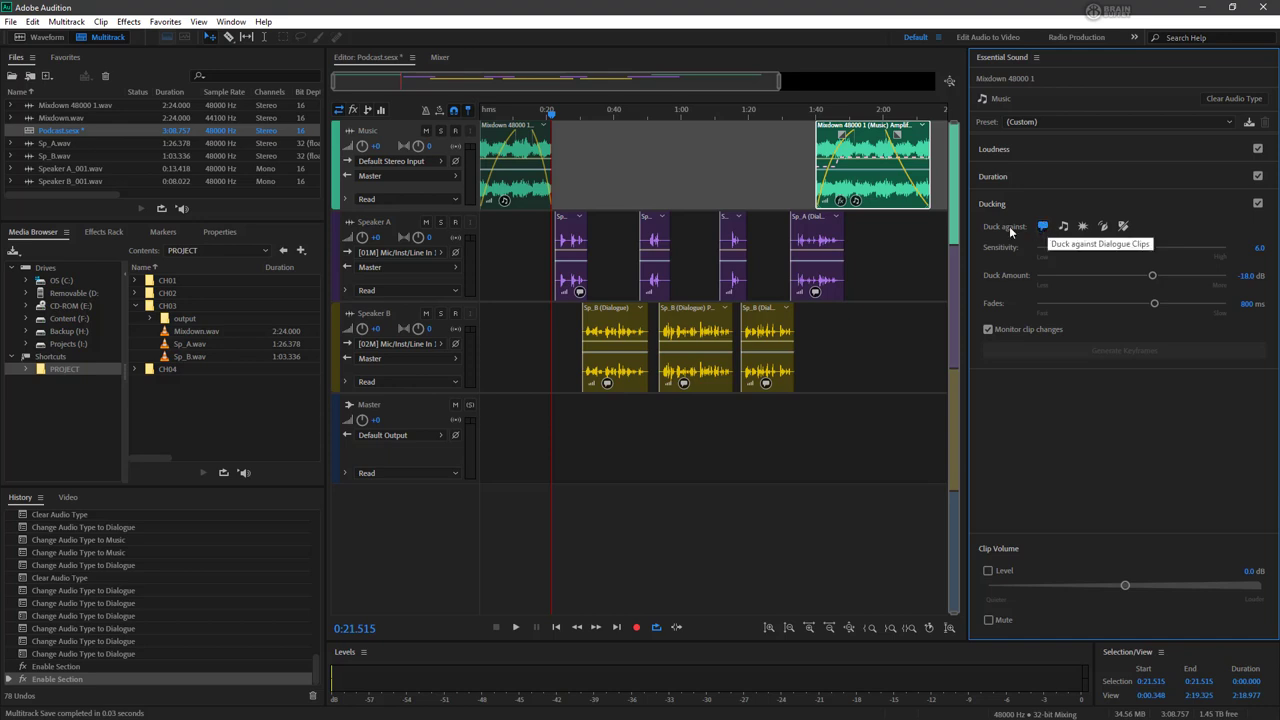
{"action": "mouse_move", "coordinate": [790, 320]}
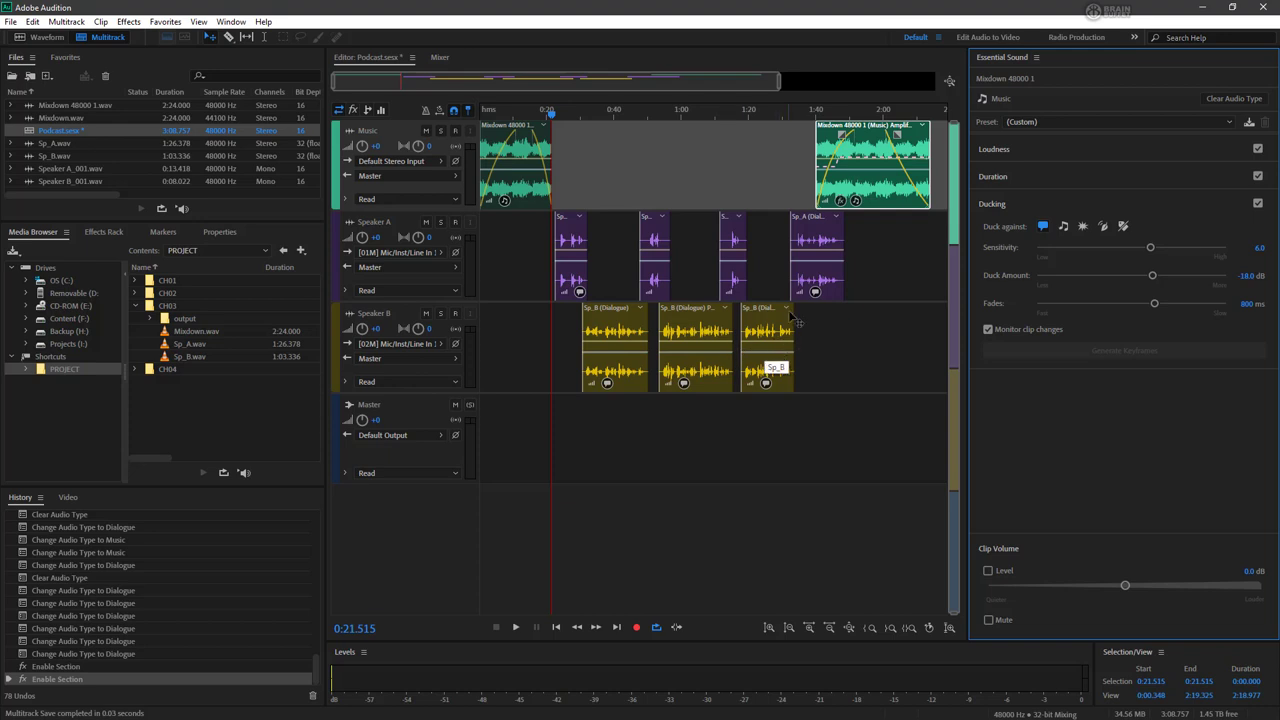